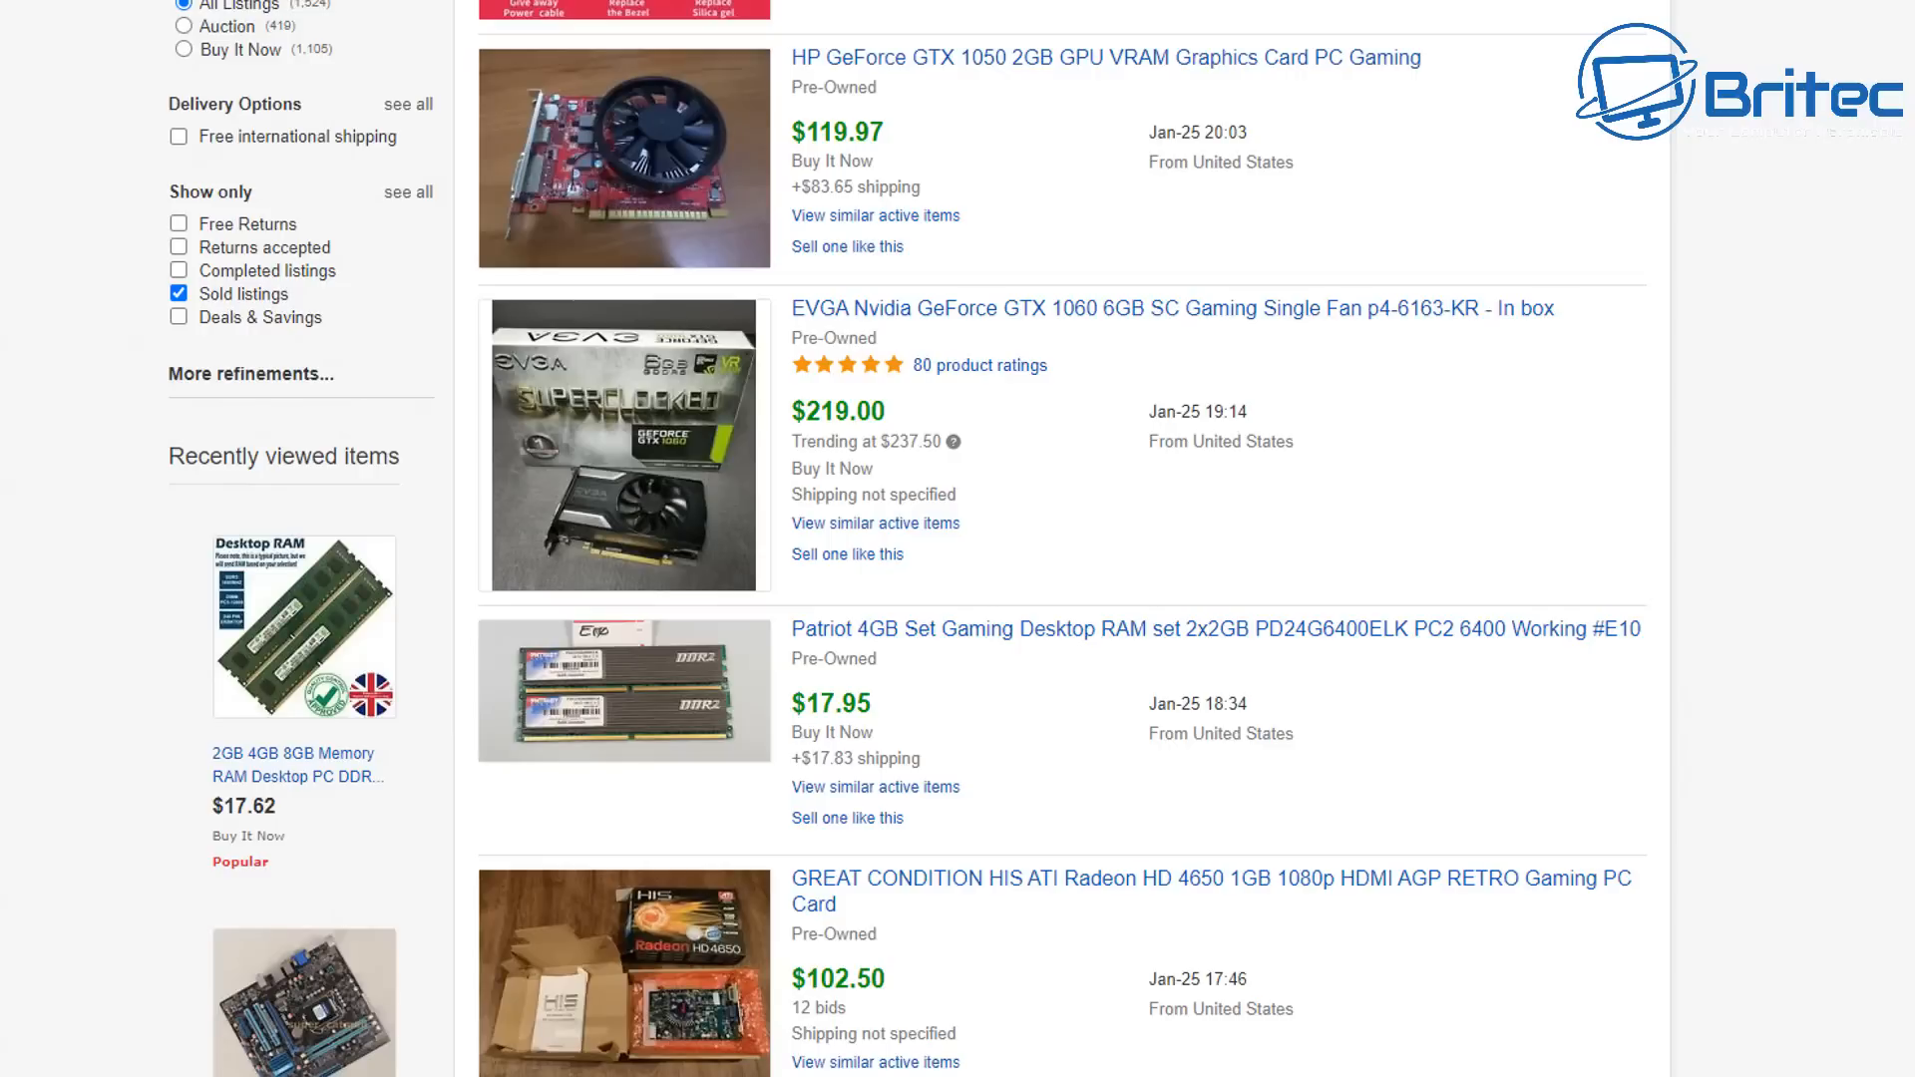
- Browse the eBay sold used-PC-part listings, then view Craigslist Inland Empire's 'computers' for-sale listings
{"action": "scroll", "scroll_direction": "down", "scroll_amount": 3}
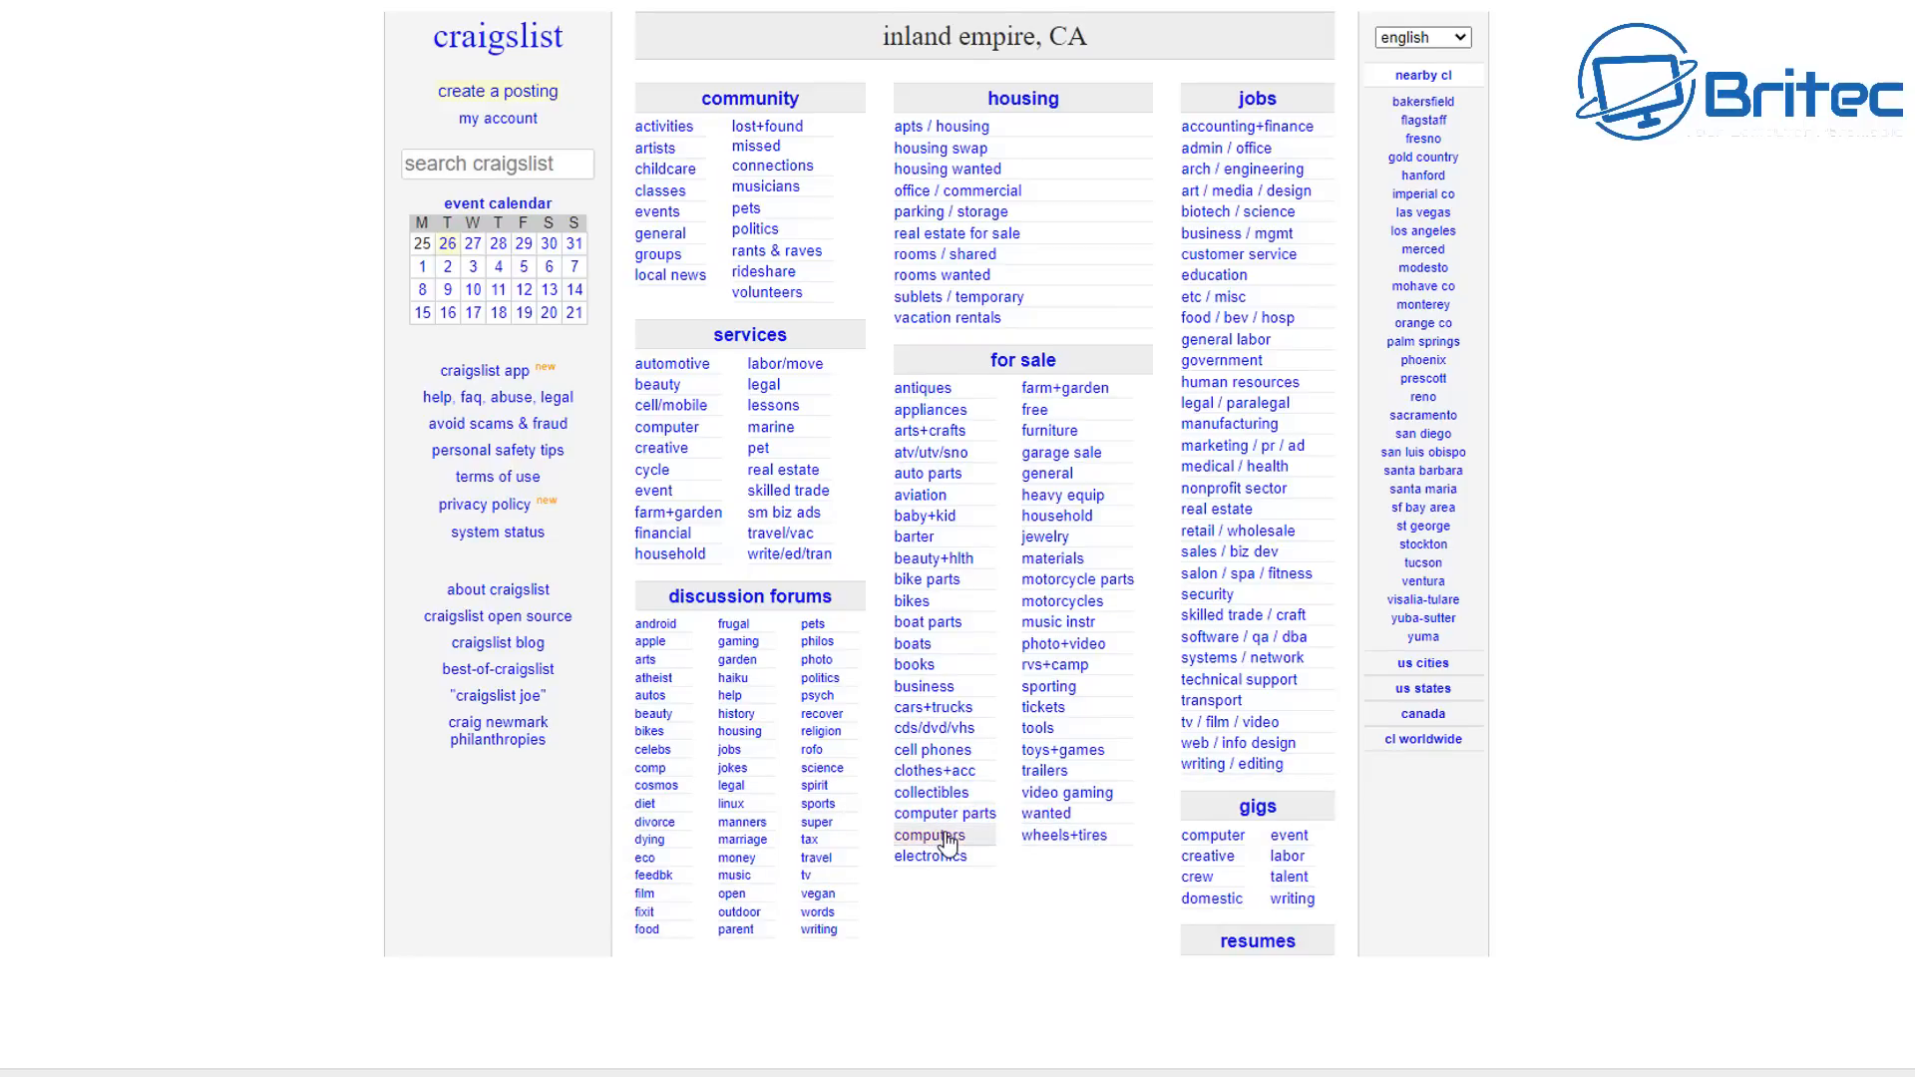
{"action": "left_click", "coordinate": [934, 834]}
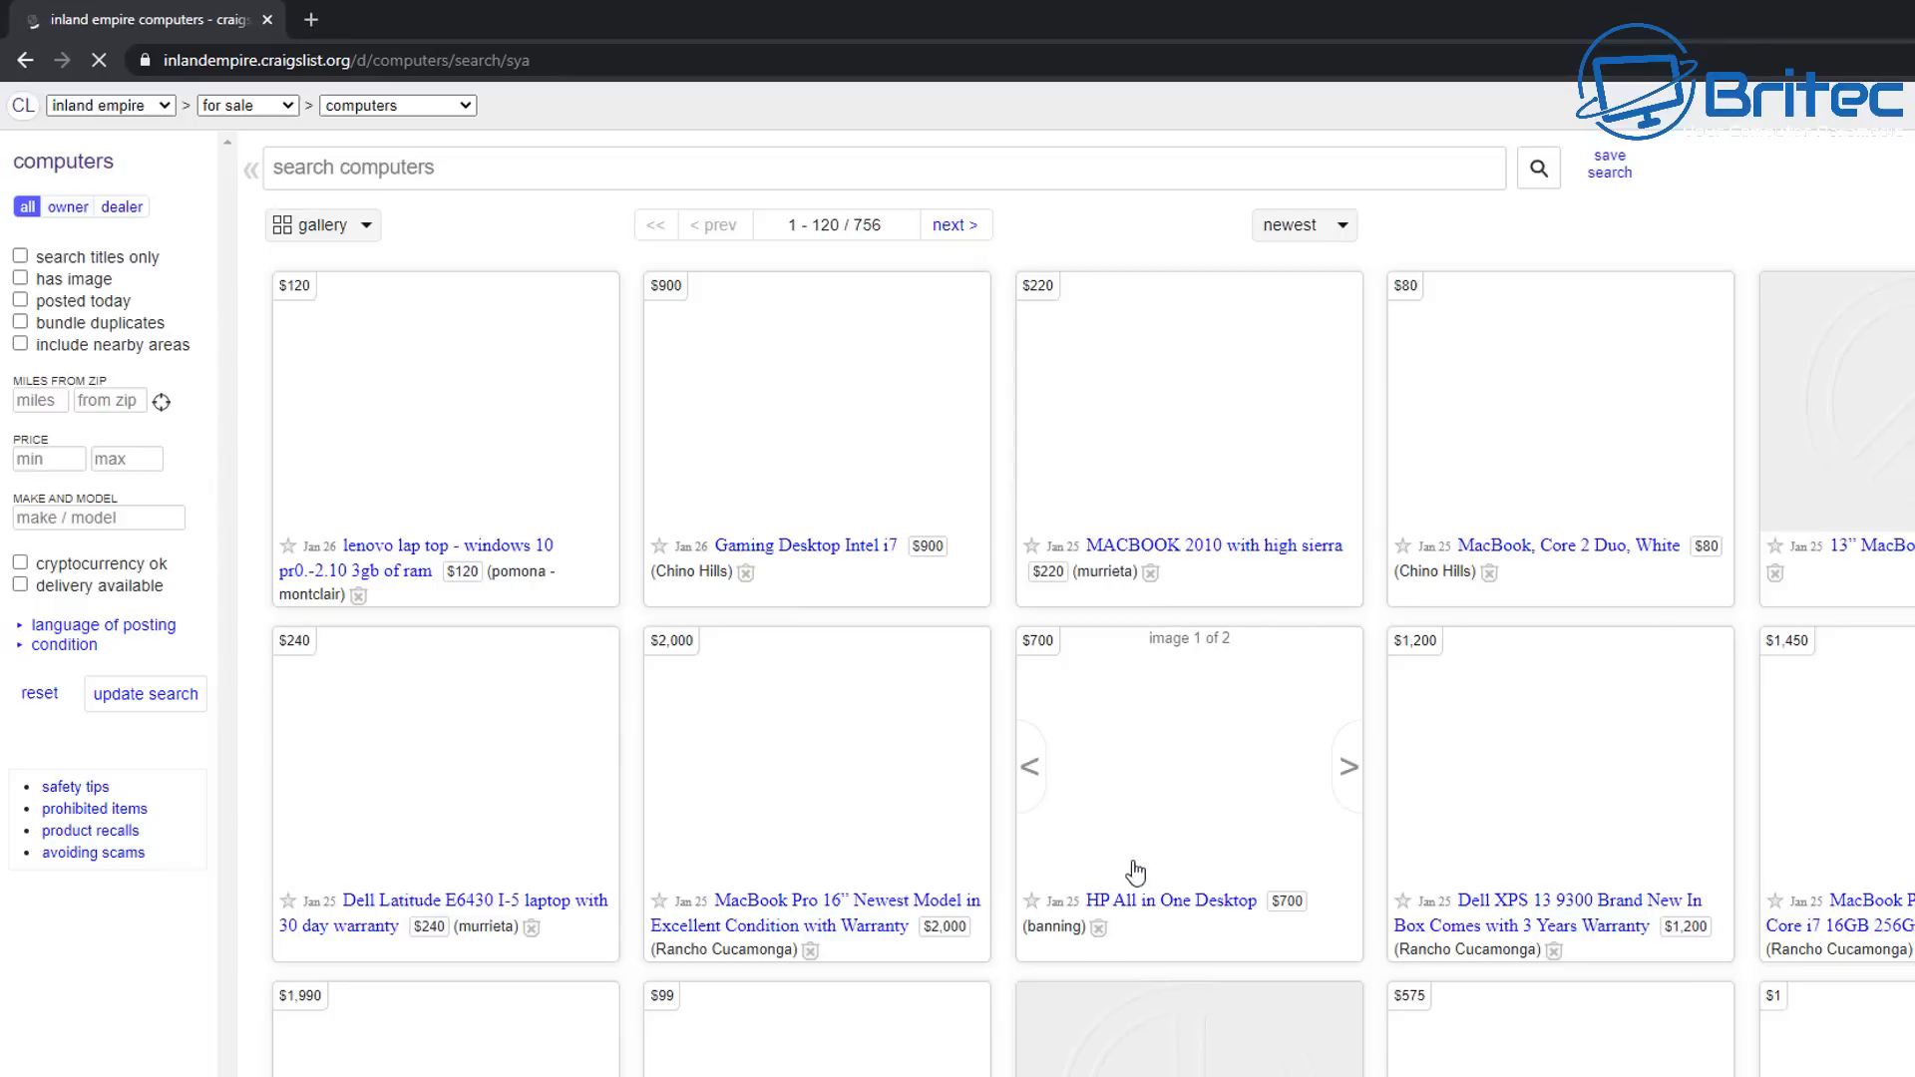